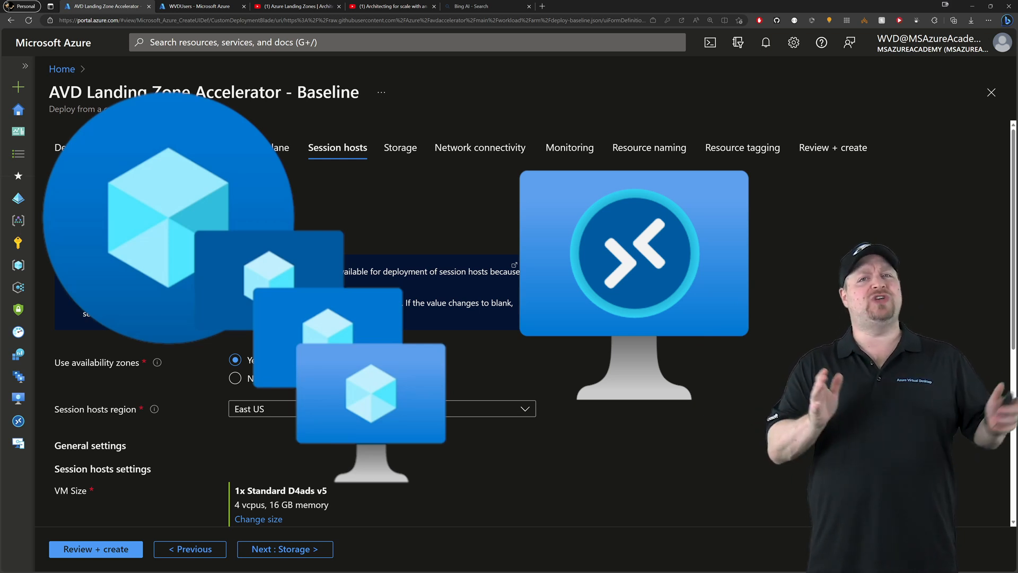
Scroll through the Session hosts settings: availability zones in East US, Standard D4ads v5
scroll("down", 3)
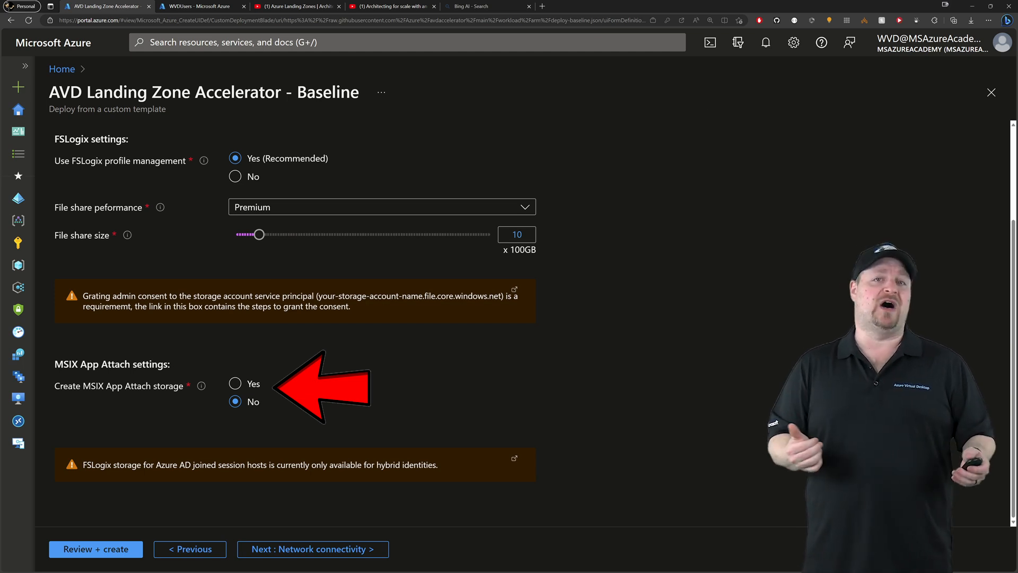
Go to Network connectivity and select the existing MSAA-vNET network for private endpoints
left_click(312, 548)
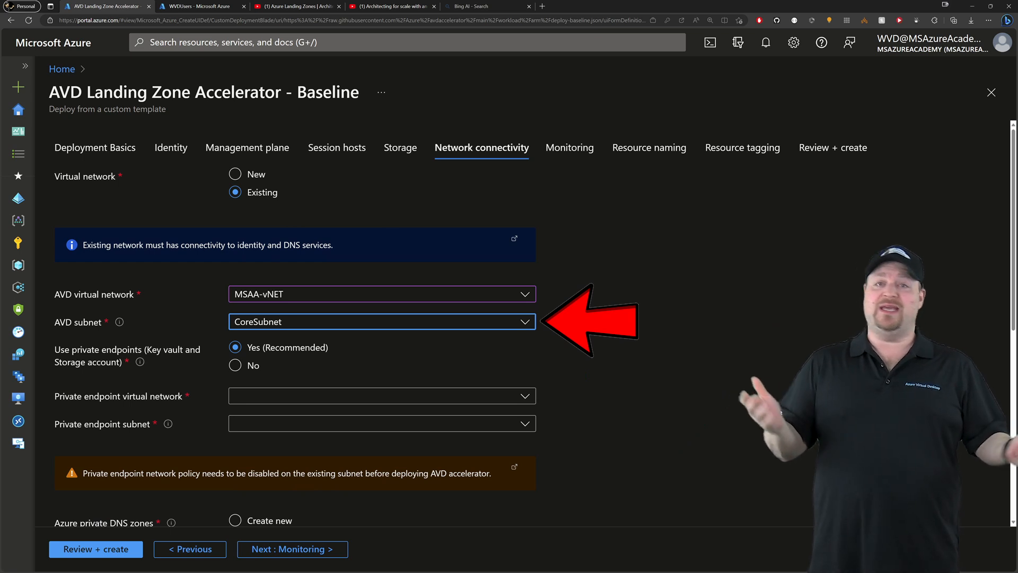
left_click(570, 147)
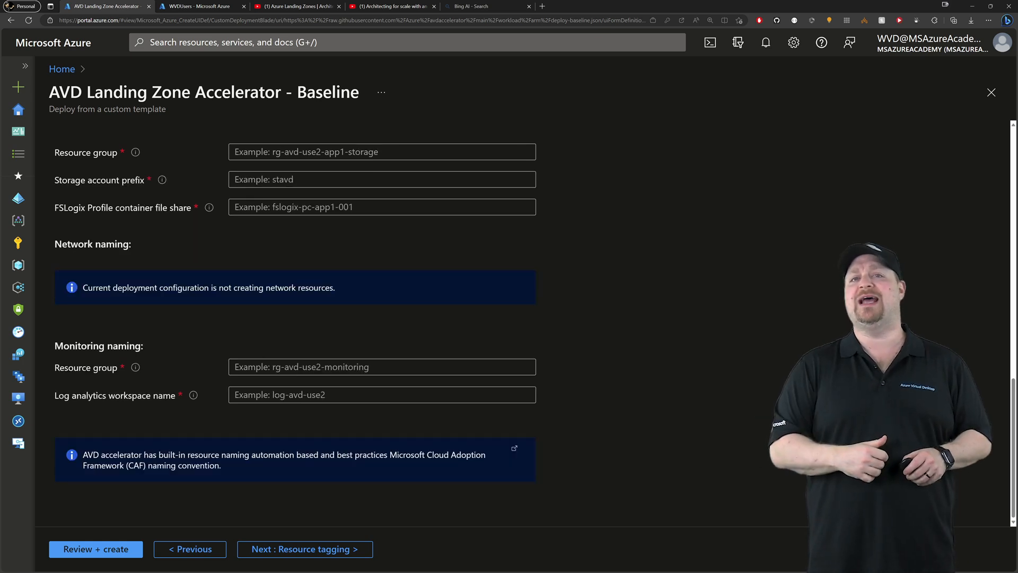
Advance past Resource naming, leaving the custom name fields blank for automatic naming
left_click(95, 549)
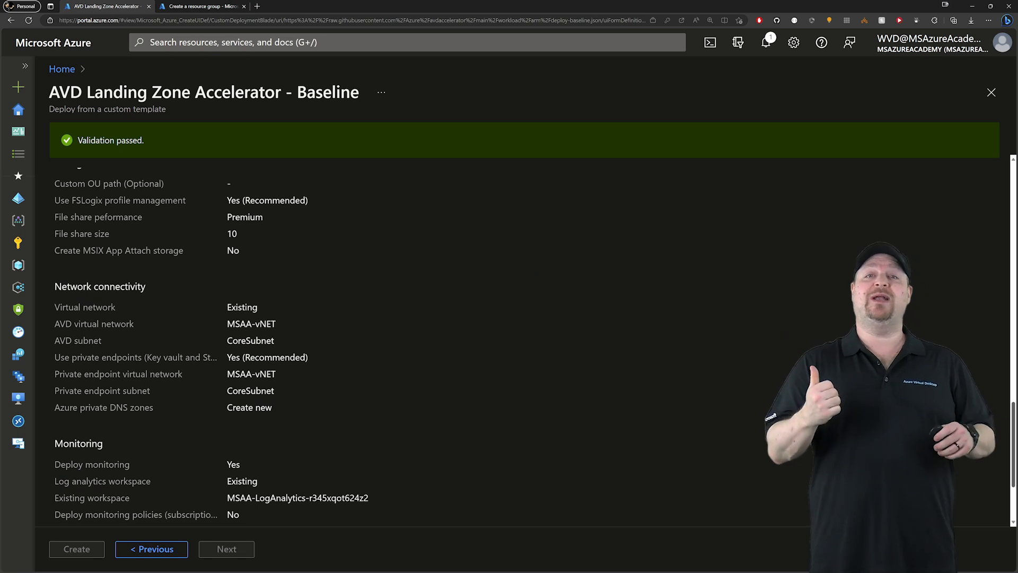